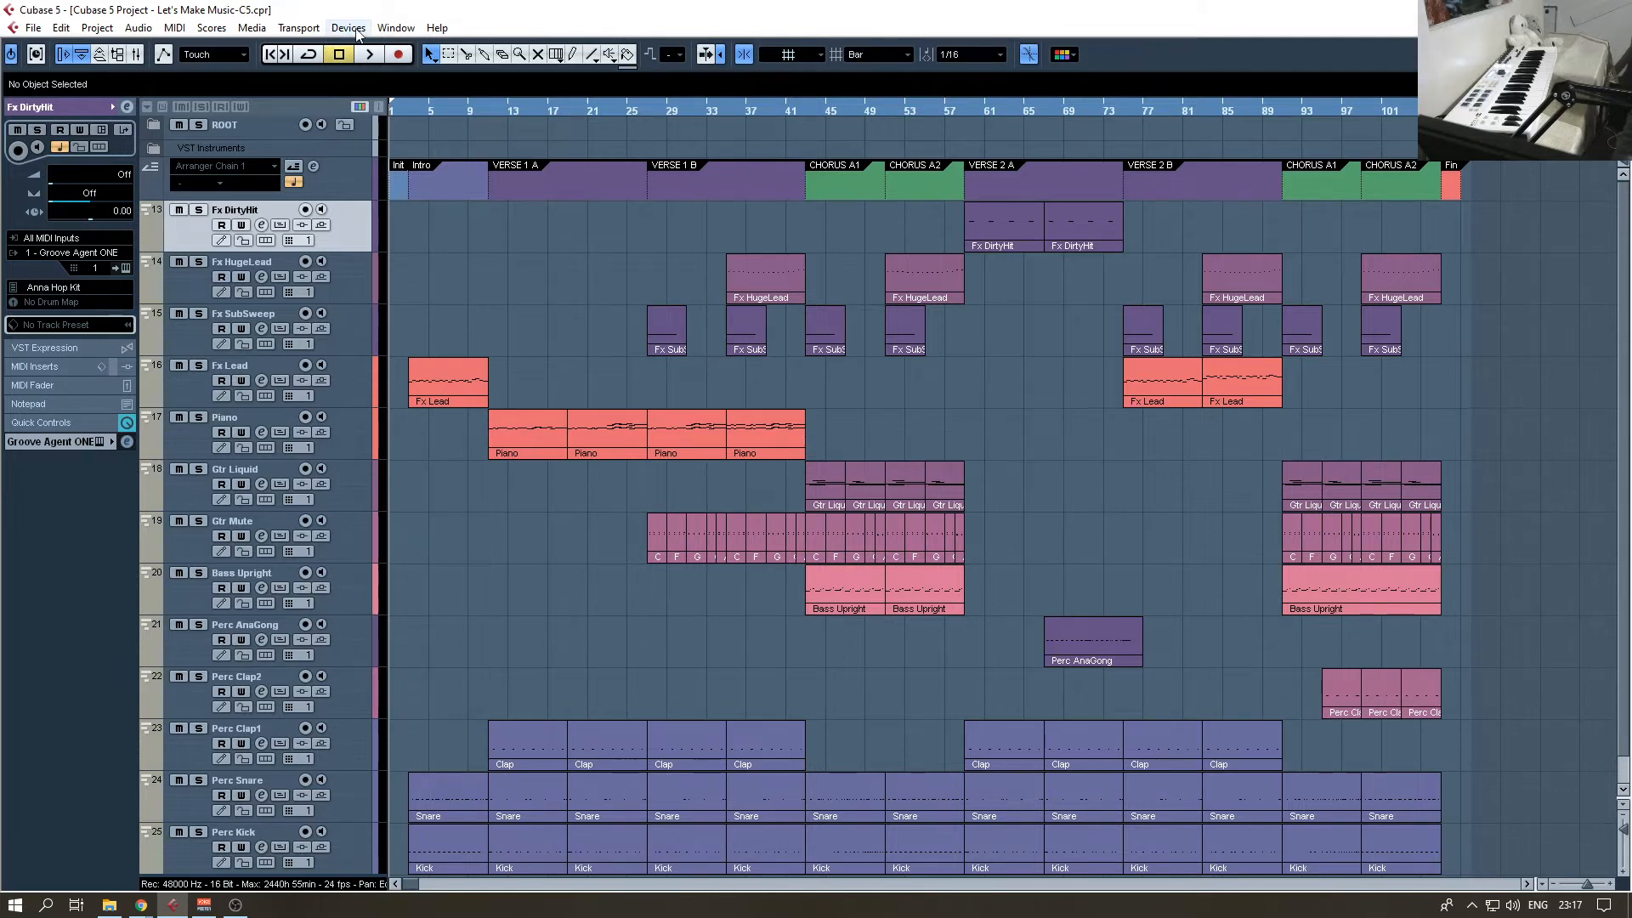
Step: Show the Media menu's list of media-related commands
{"action": "left_click", "coordinate": [252, 27]}
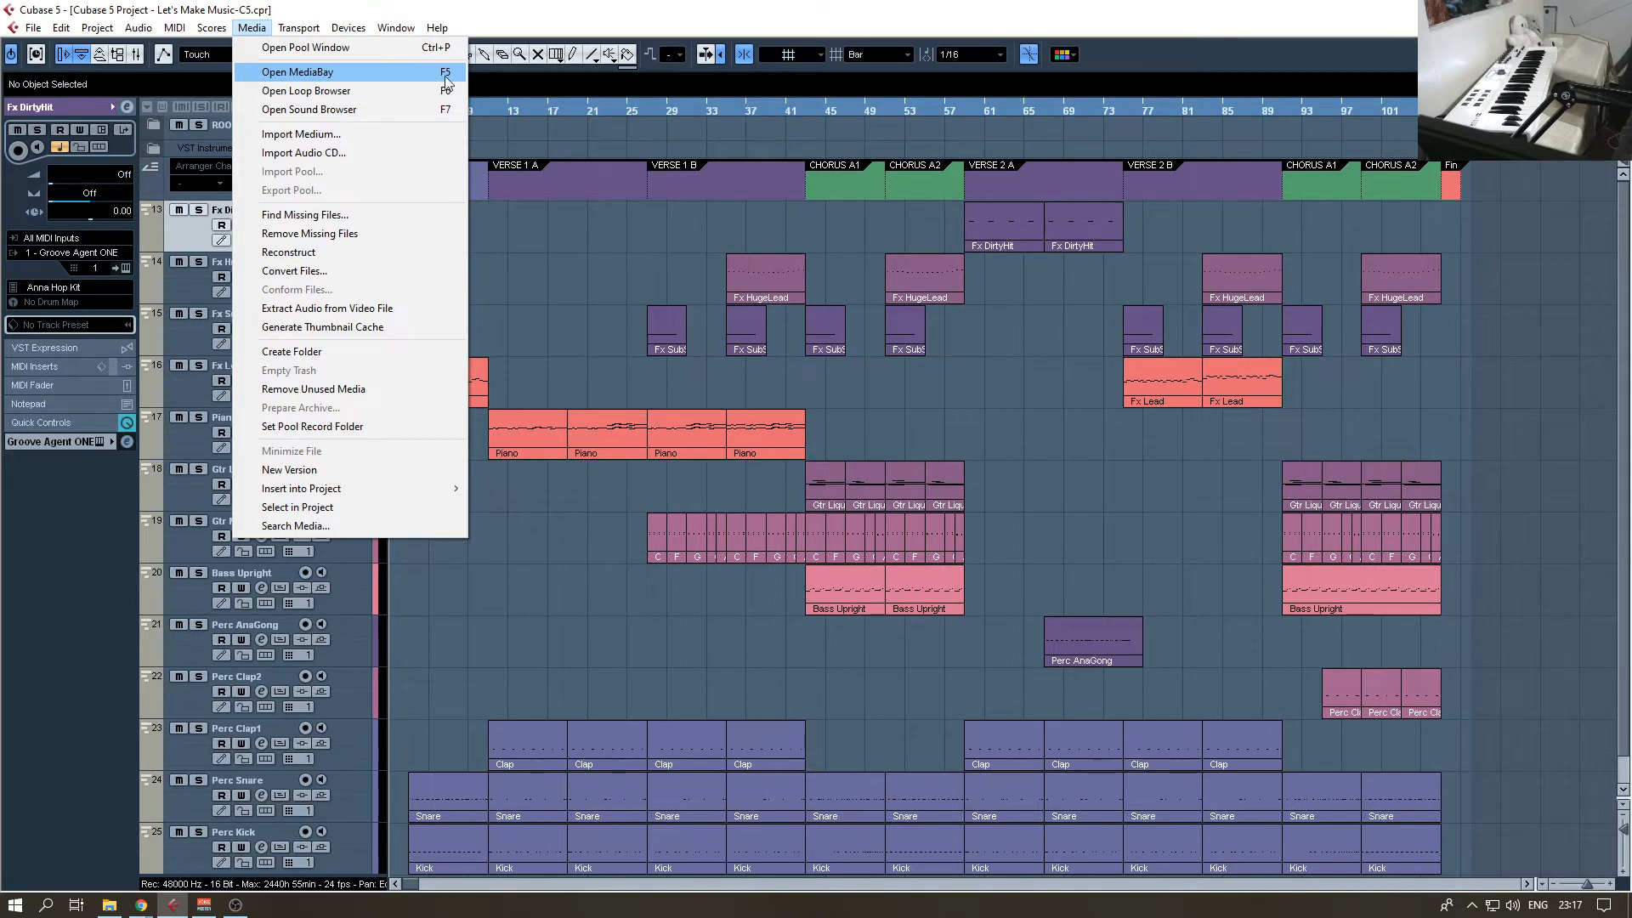
Step: Launch the MediaBay and select the Media root node as the browse location
{"action": "left_click", "coordinate": [296, 72]}
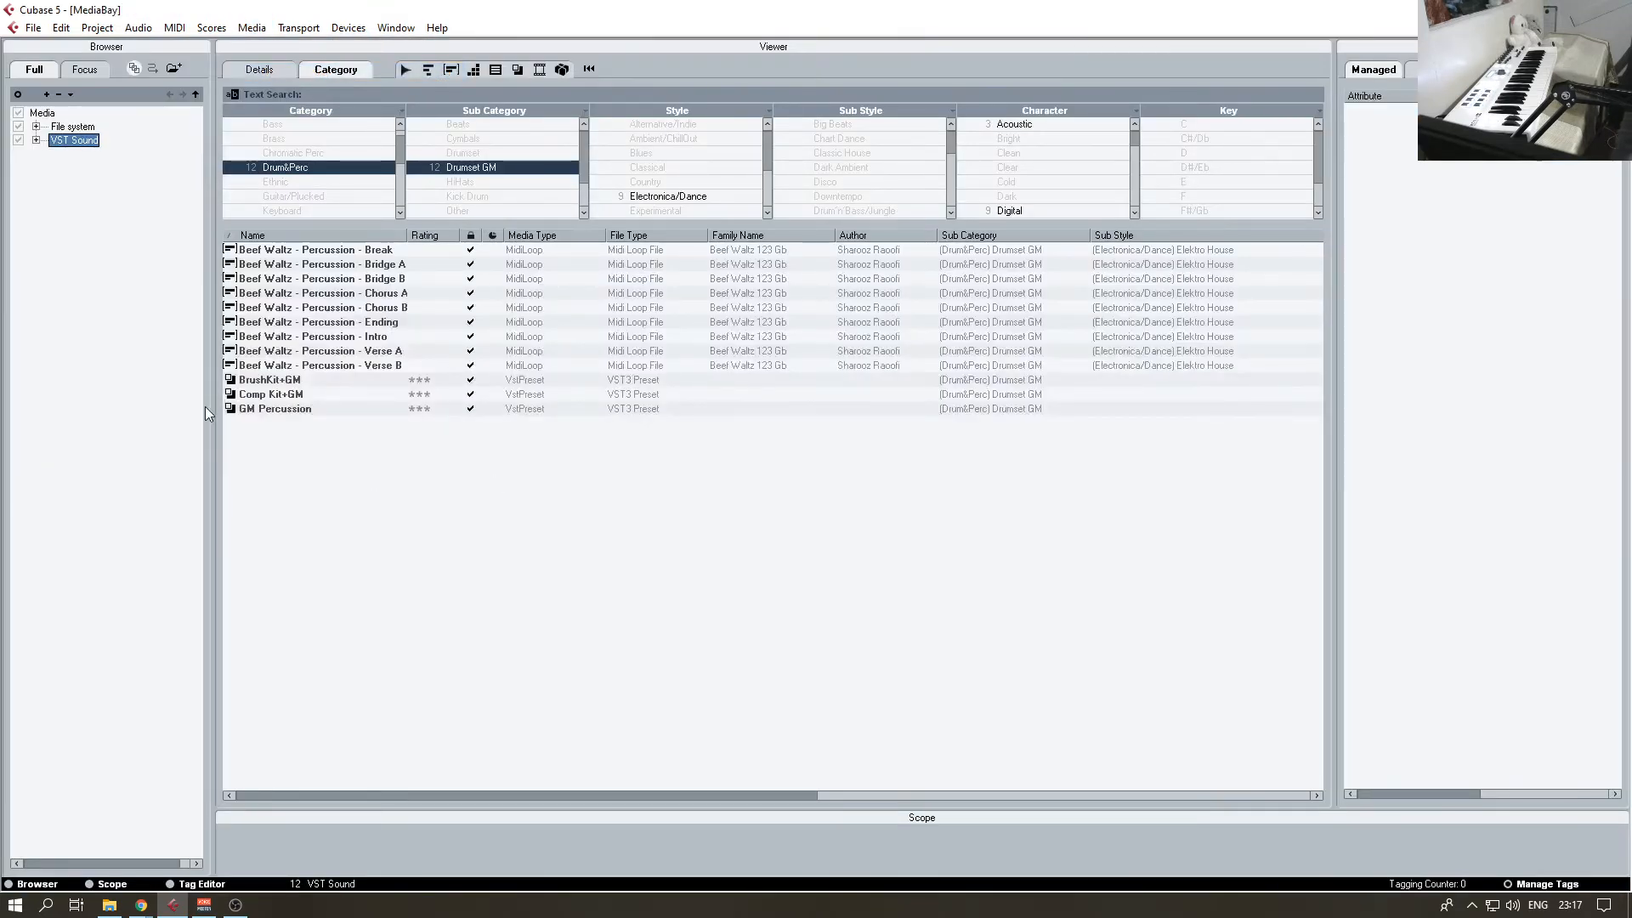
{"action": "mouse_move", "coordinate": [48, 119]}
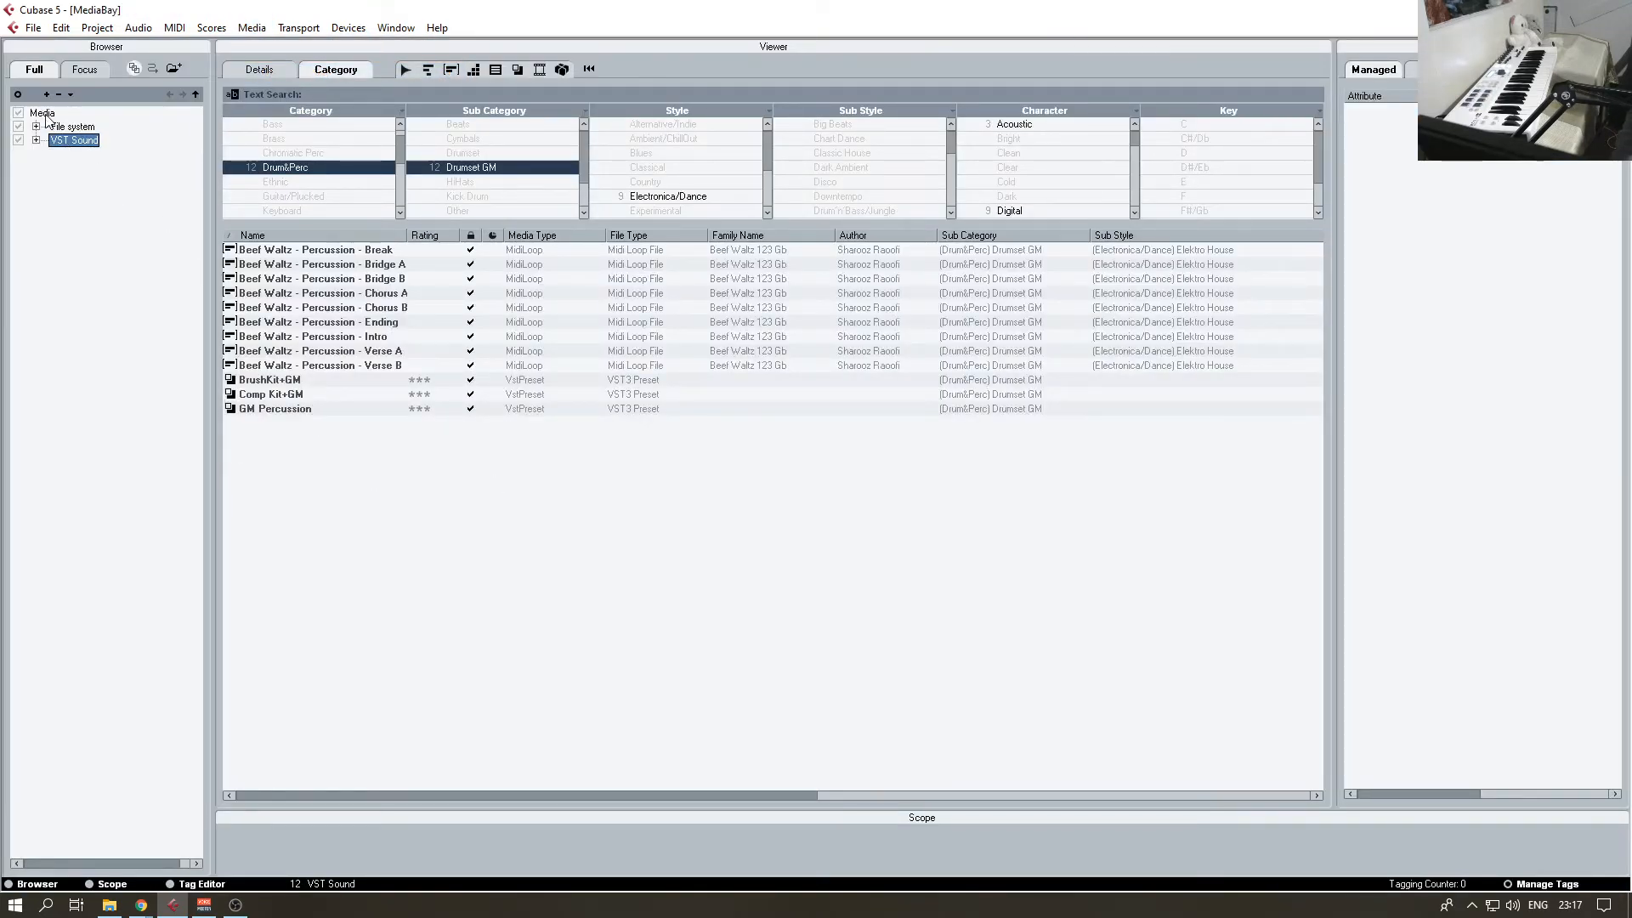
{"action": "left_click", "coordinate": [42, 113]}
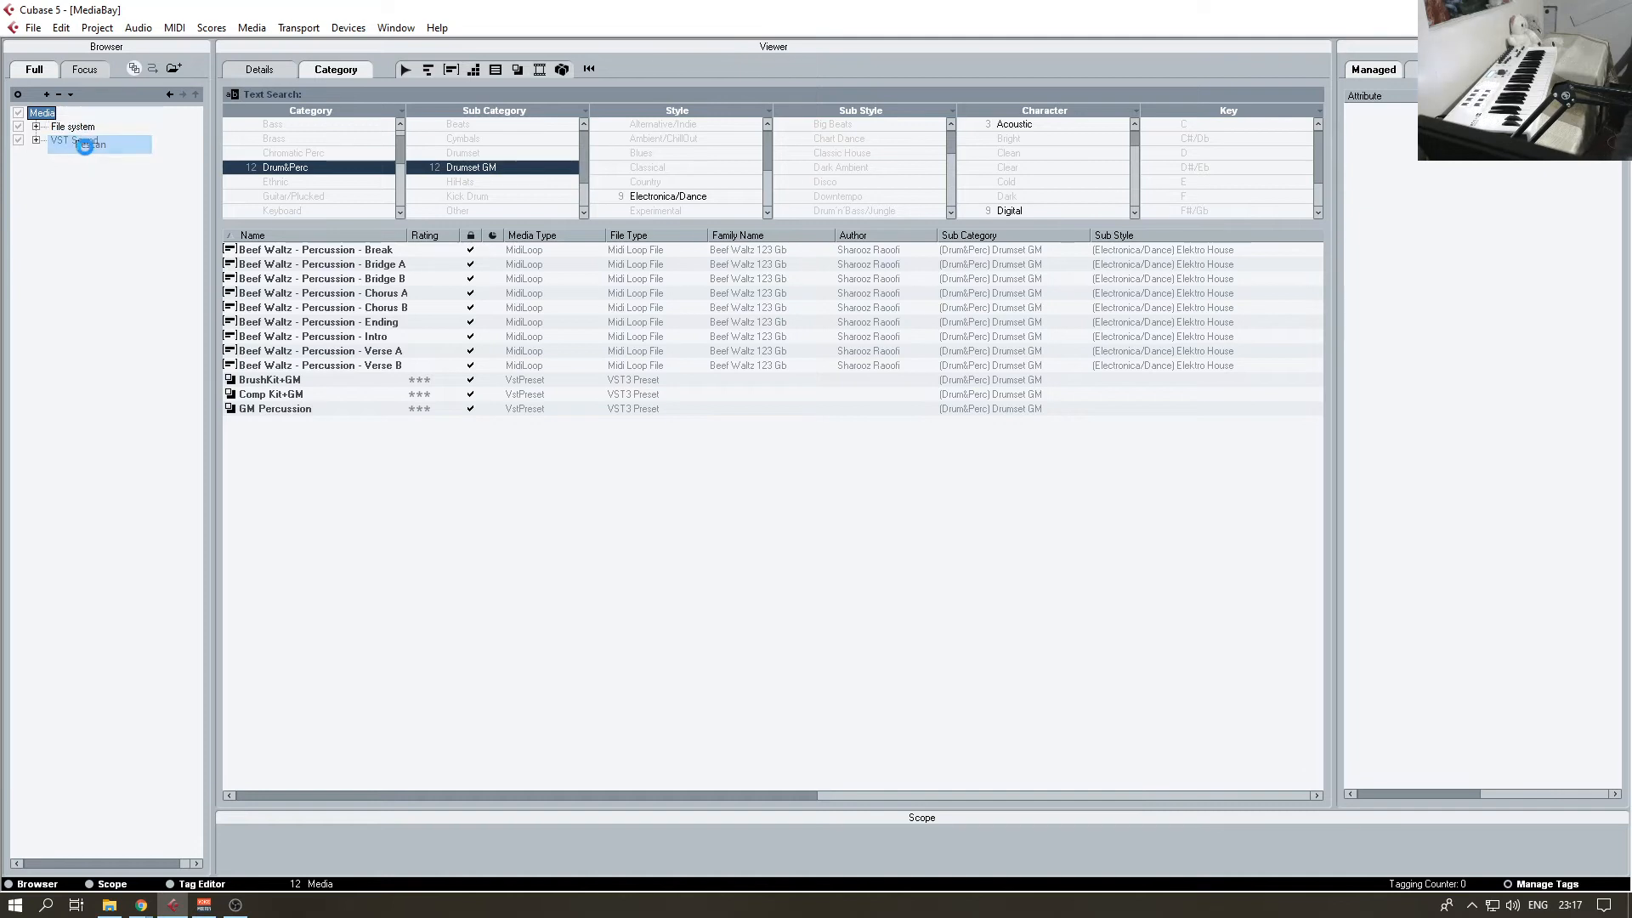